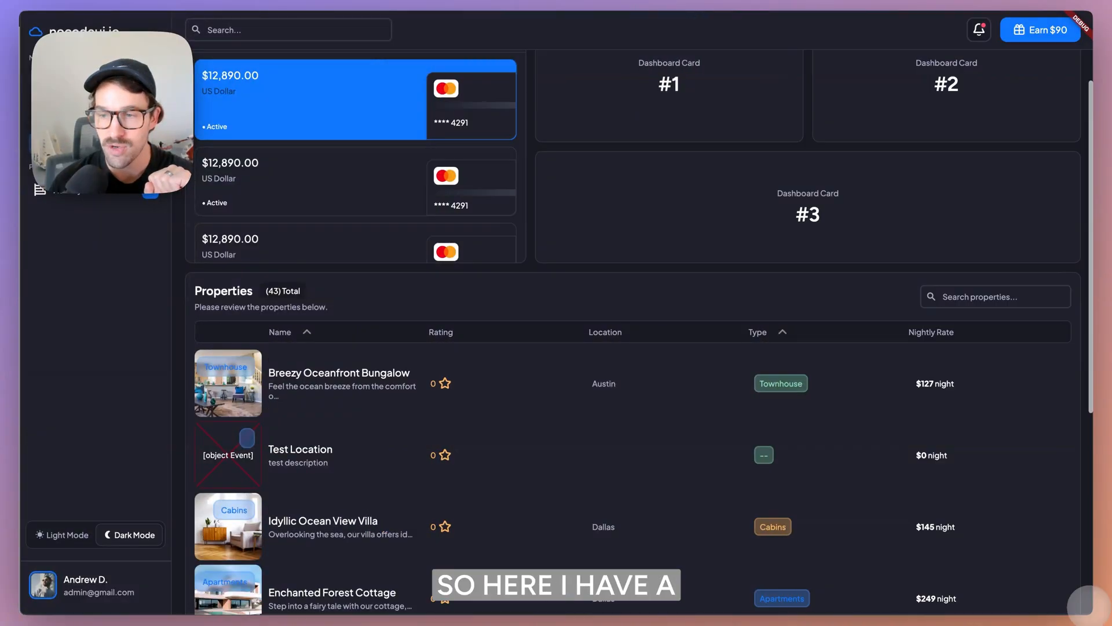
- Sort the Properties table by Type, reversing the direction so Townhouses come first
{"action": "scroll", "scroll_direction": "down", "scroll_amount": 3}
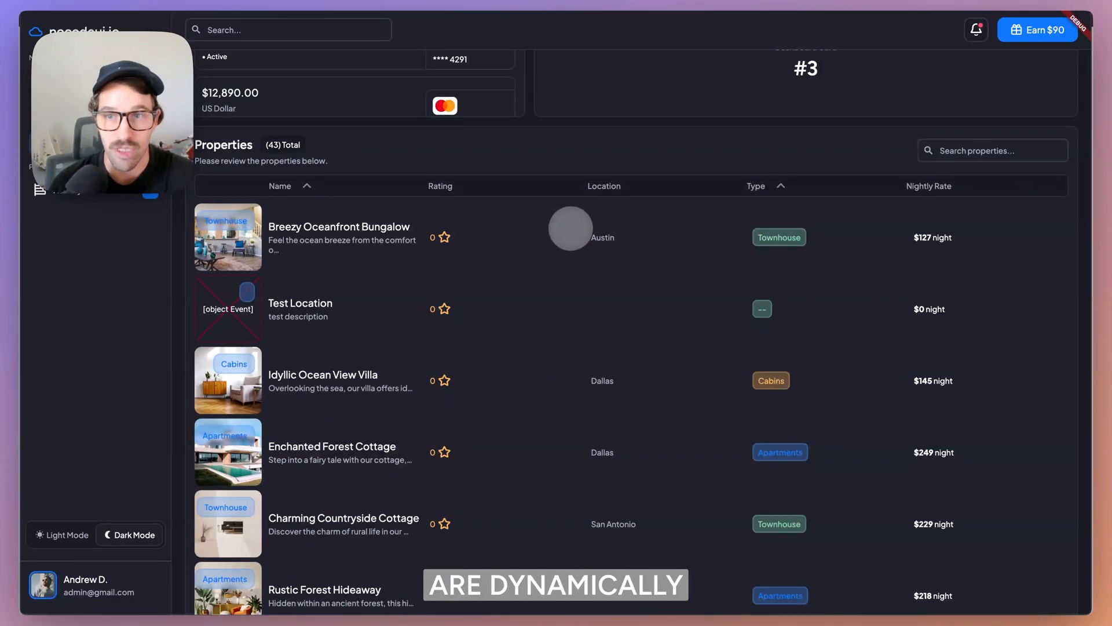
{"action": "scroll", "scroll_direction": "down", "scroll_amount": 3}
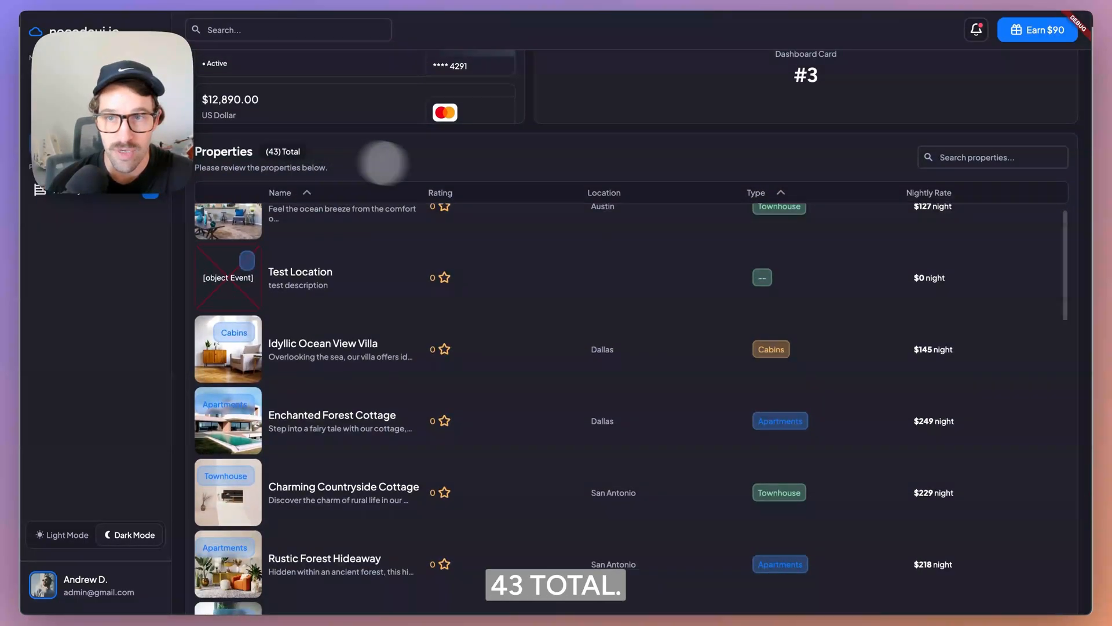
{"action": "left_click", "coordinate": [756, 193]}
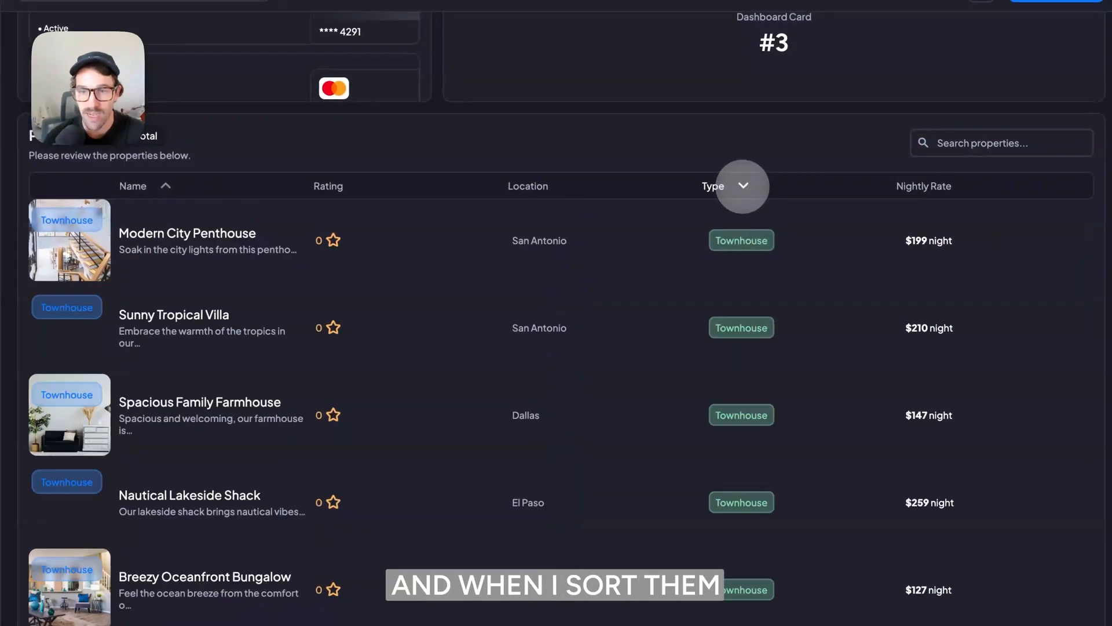
{"action": "left_click", "coordinate": [743, 186]}
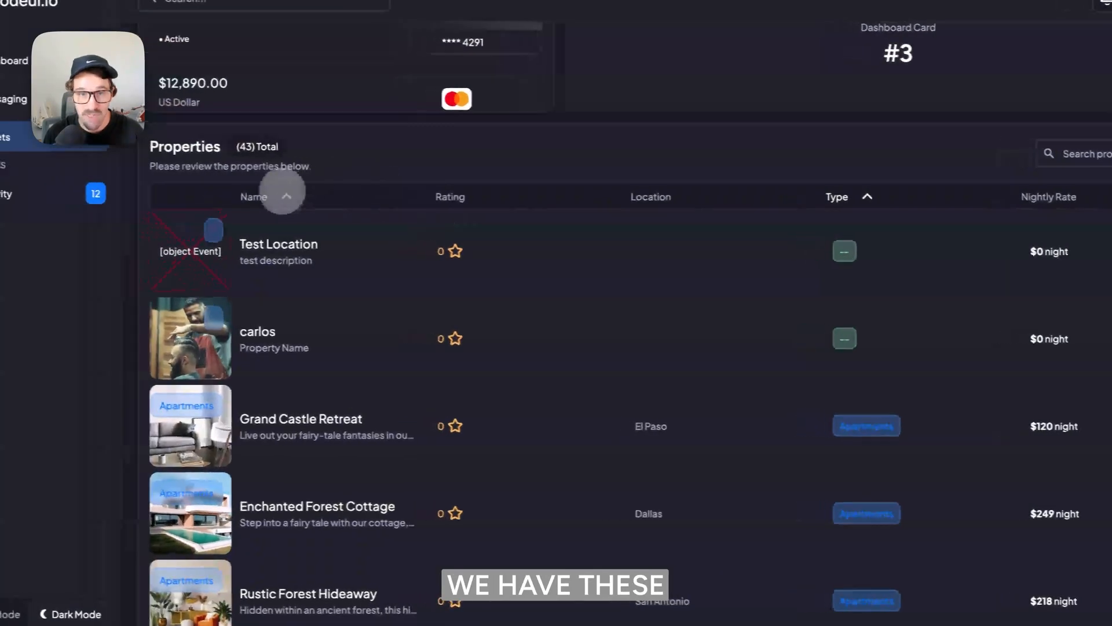
- Sort the Properties table by the Name column
{"action": "left_click", "coordinate": [267, 197]}
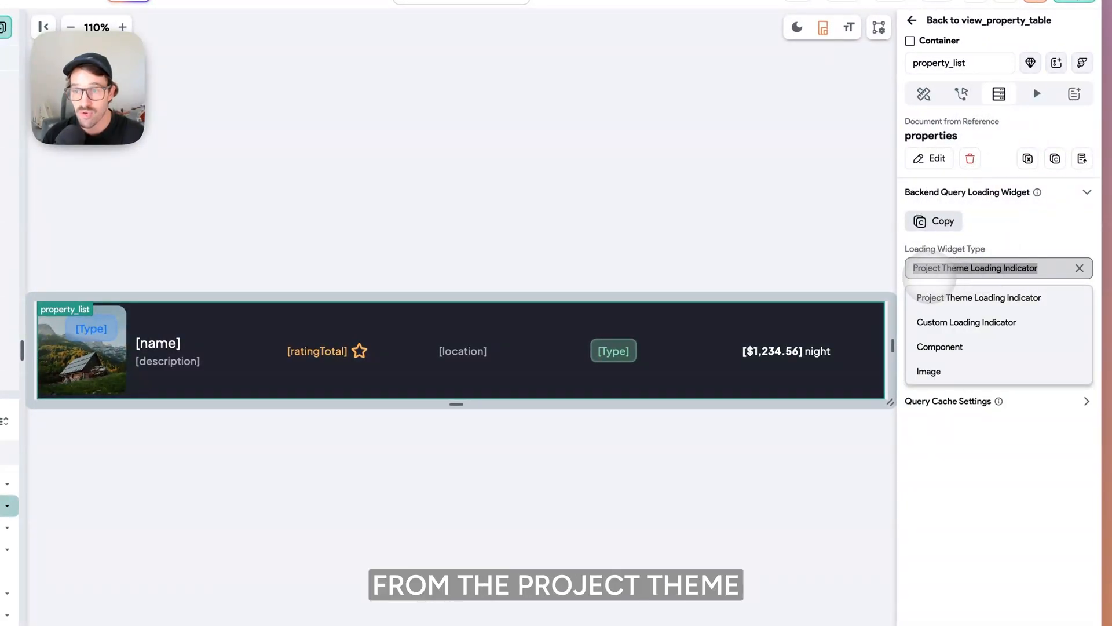
- Set the loading widget to the loading_property_list component and toggle View in UI Builder
{"action": "left_click", "coordinate": [940, 346]}
{"action": "type", "text": "load"}
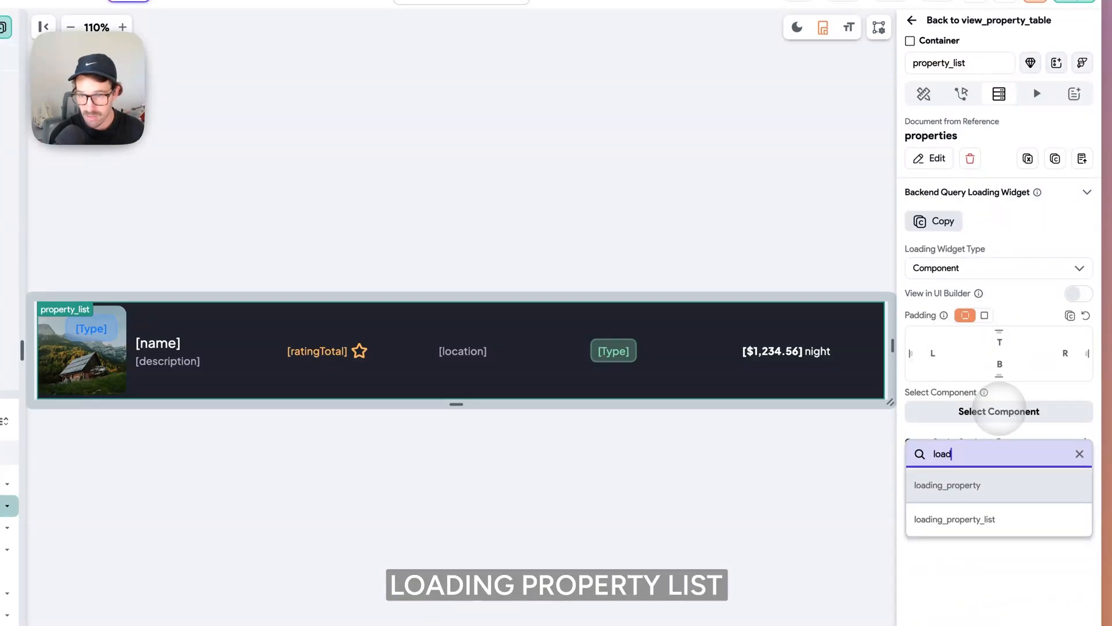
{"action": "left_click", "coordinate": [954, 519]}
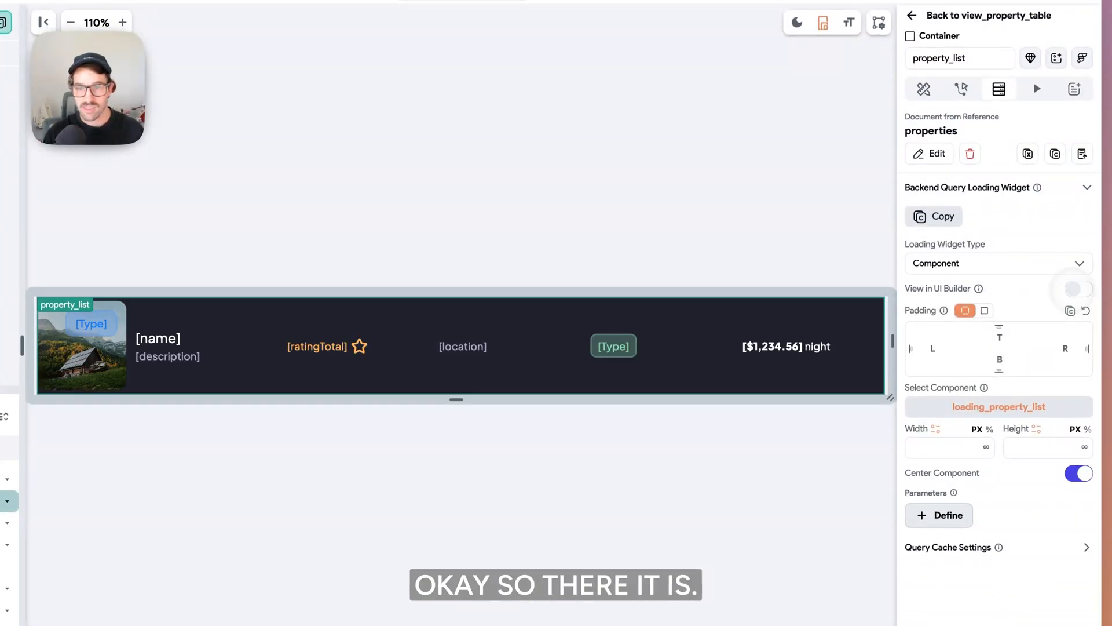
{"action": "left_click", "coordinate": [1078, 289]}
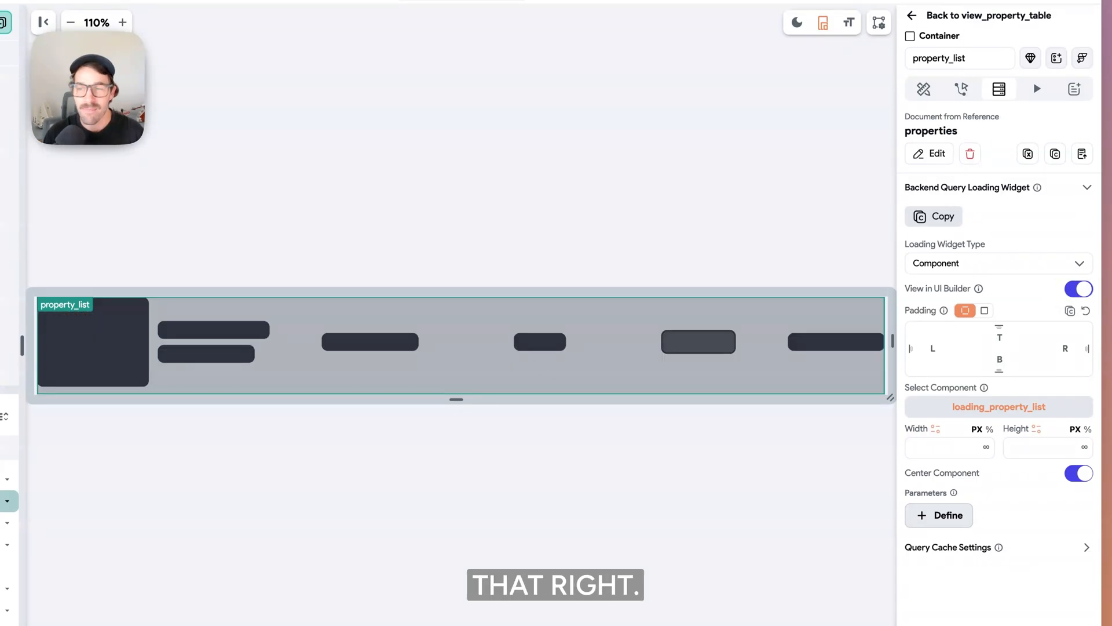
{"action": "left_click", "coordinate": [1078, 289]}
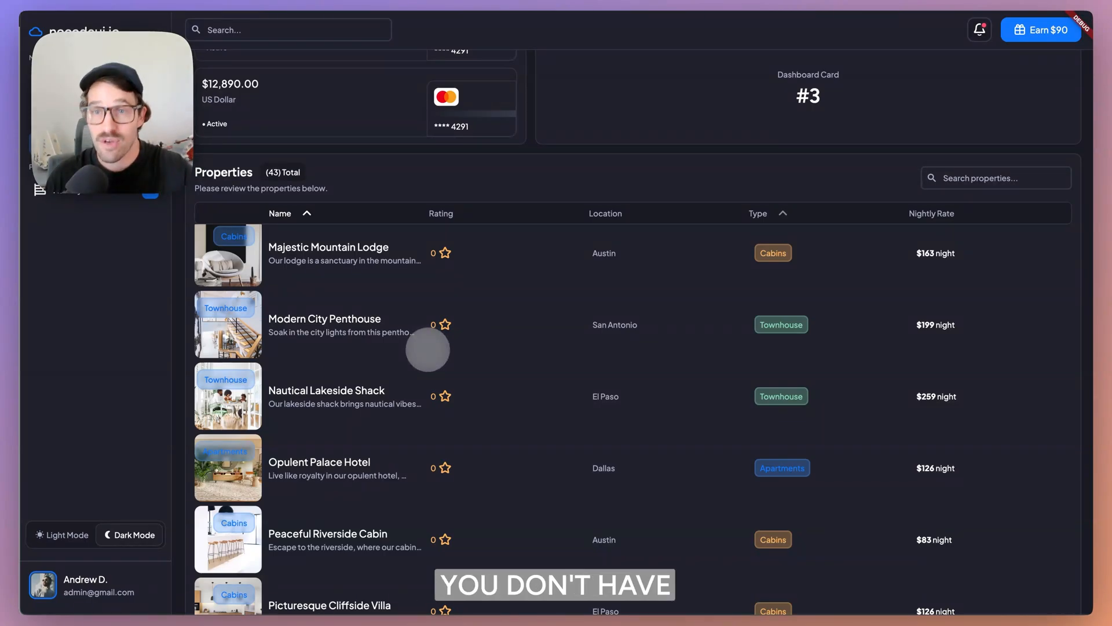
- Scroll through the loaded Properties table in the running app preview
{"action": "scroll", "scroll_direction": "down", "scroll_amount": 3}
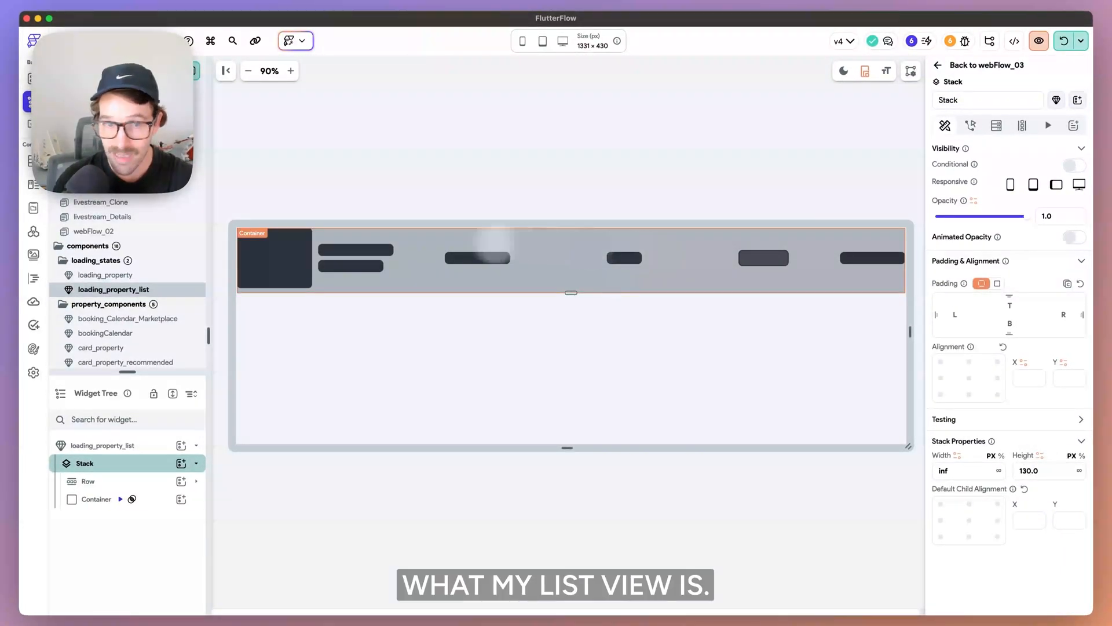
- Select the Row and name placeholder container, reviewing its 150×24 size, Alternate fill, and corner radius
{"action": "left_click", "coordinate": [88, 481]}
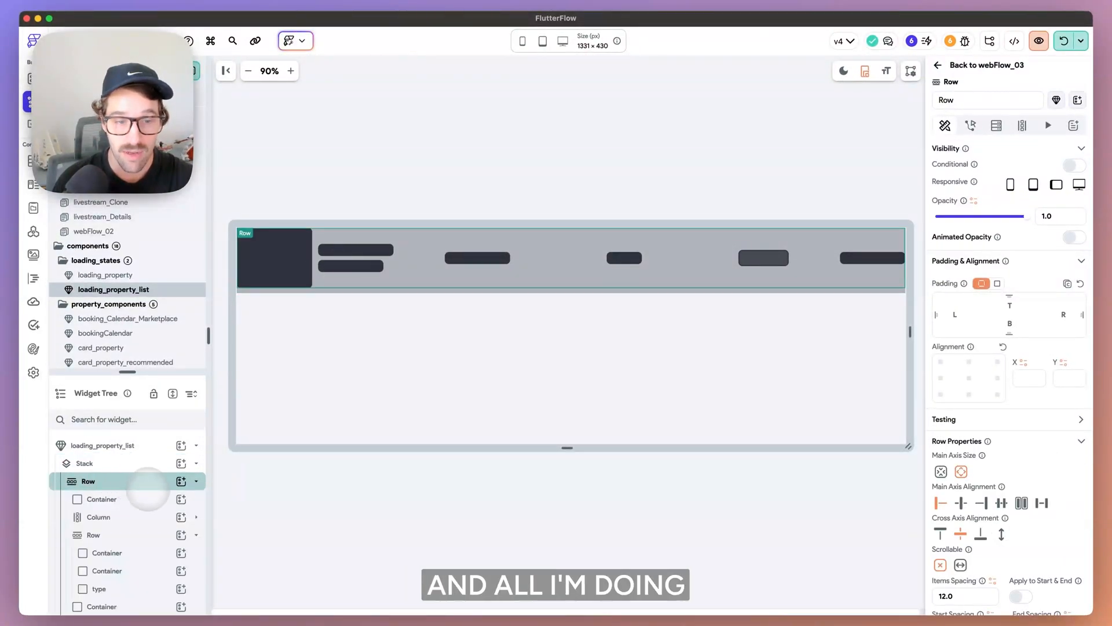
{"action": "left_click", "coordinate": [101, 474]}
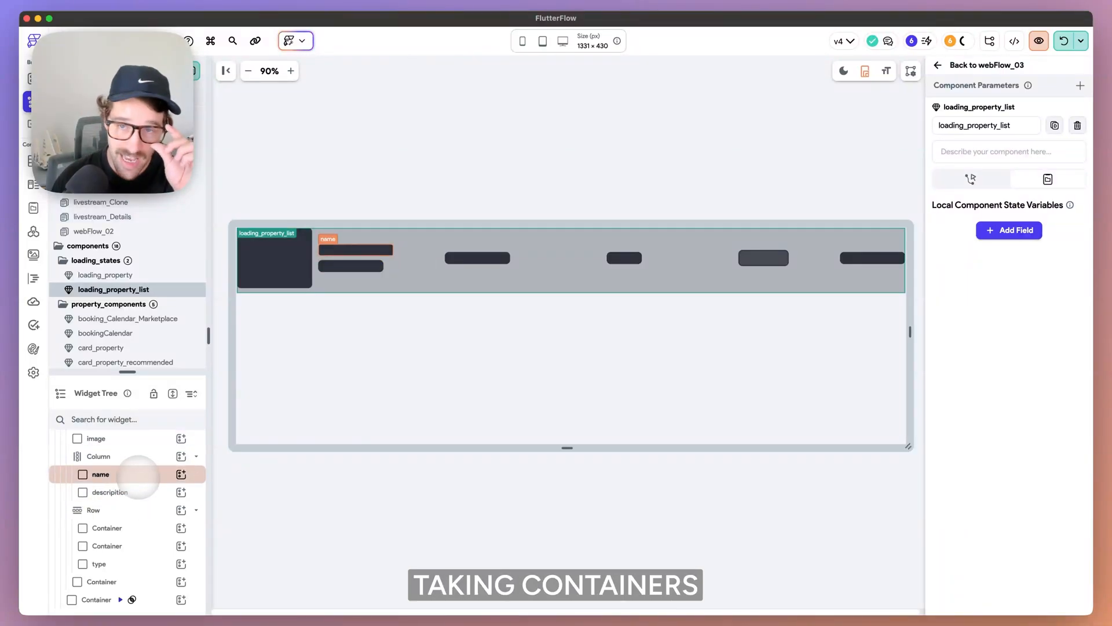
{"action": "left_click", "coordinate": [101, 474]}
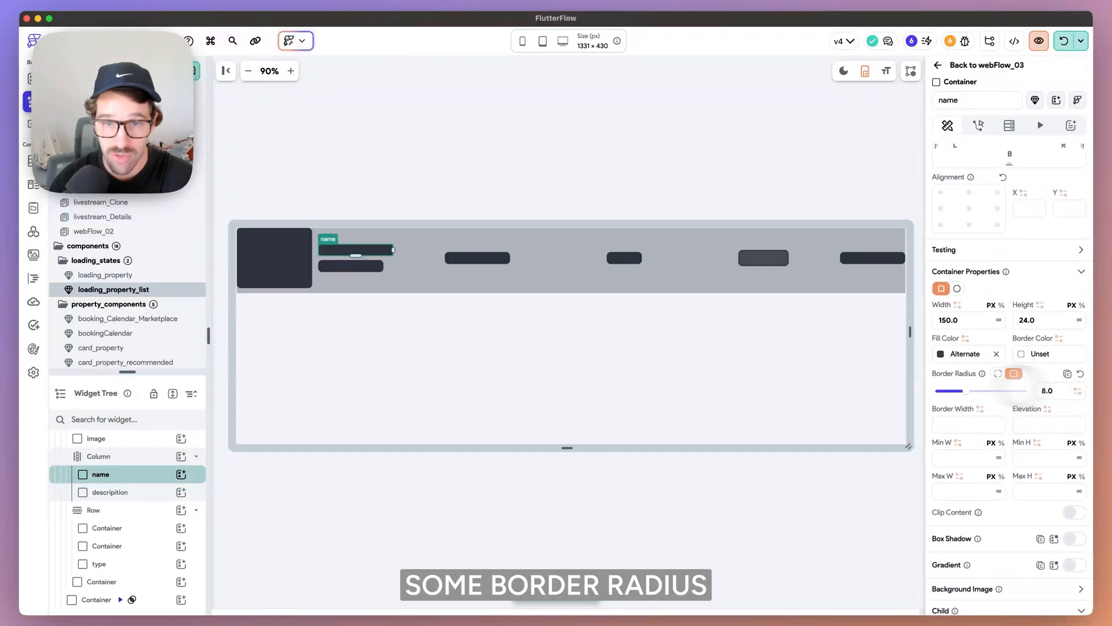
{"action": "left_click", "coordinate": [110, 492]}
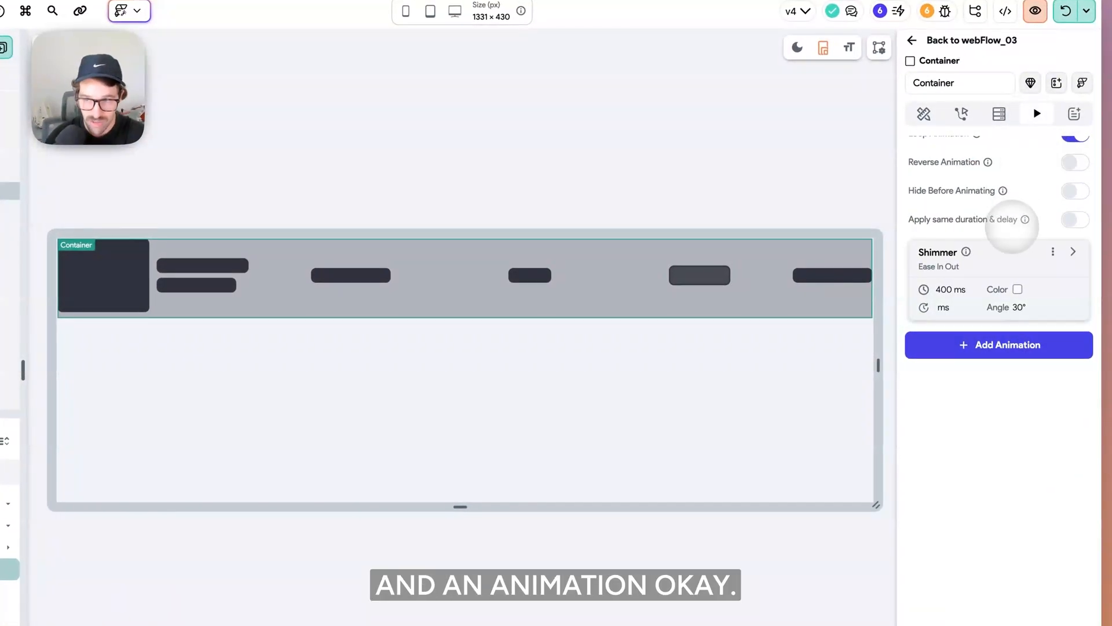
- Expand the container's Shimmer animation entry on the Animations tab
{"action": "left_click", "coordinate": [1074, 251]}
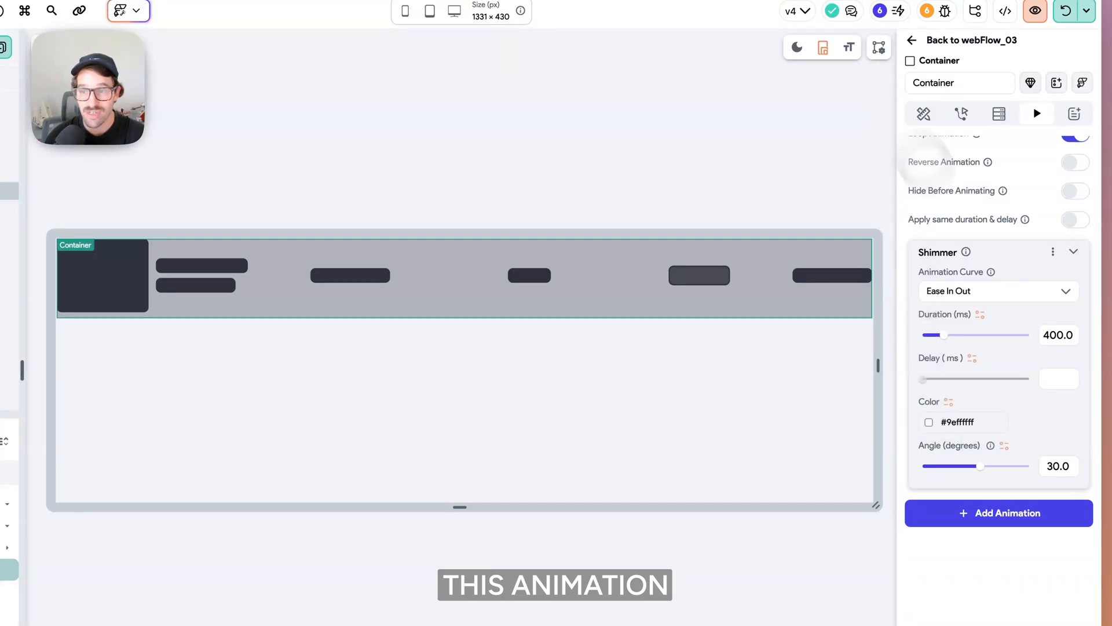